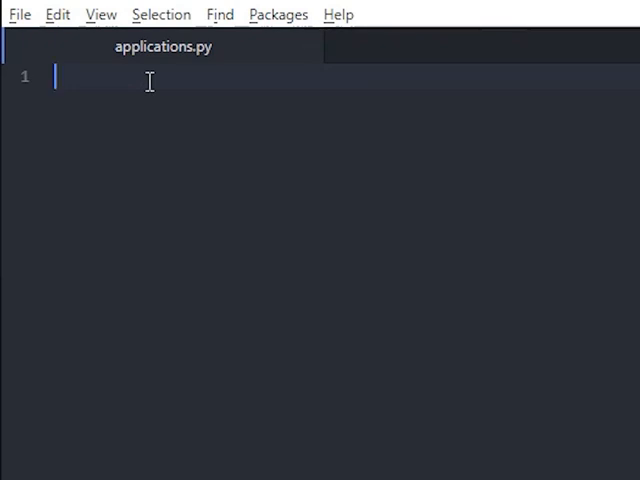
Step: Add 'import threading' and 'import subprocess' on lines 1 and 2 of applications.py
type("import threa")
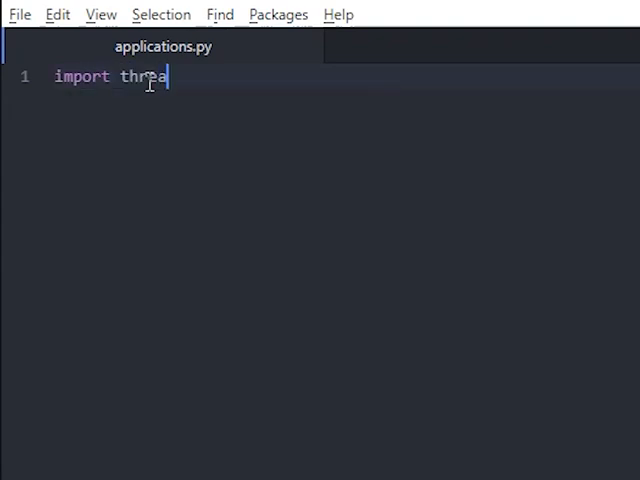
type("ding")
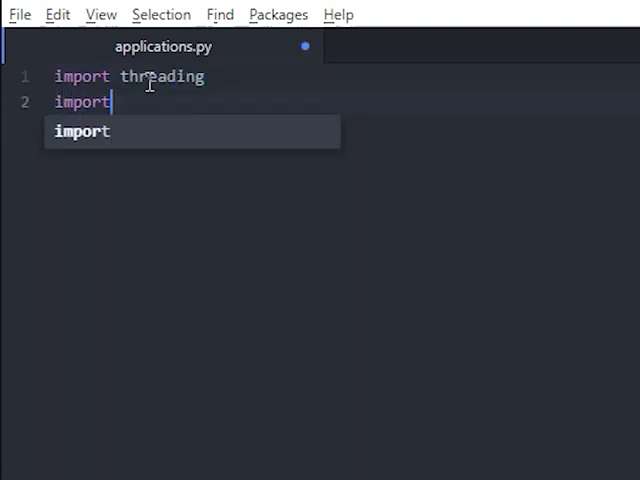
type("subproce")
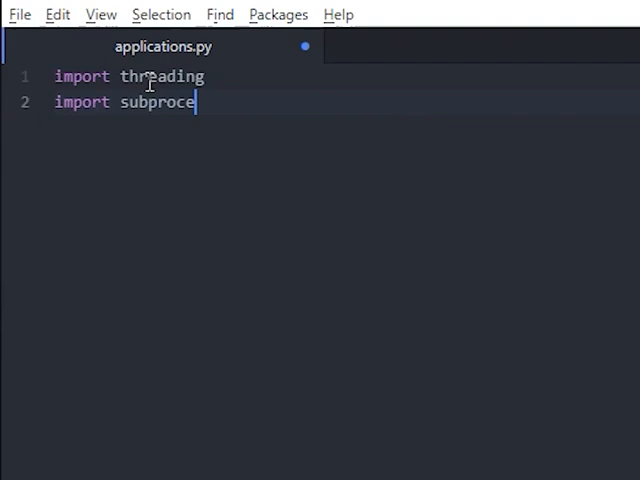
type("ss")
type("import webbrowser")
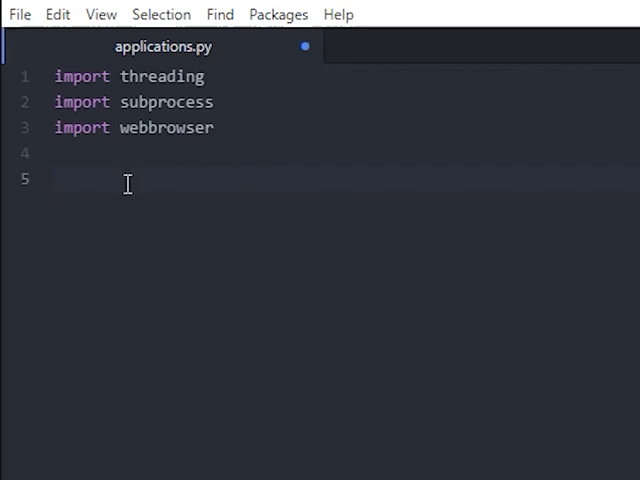
type("x=lambda: webbrowser.open_new('http://google.com')")
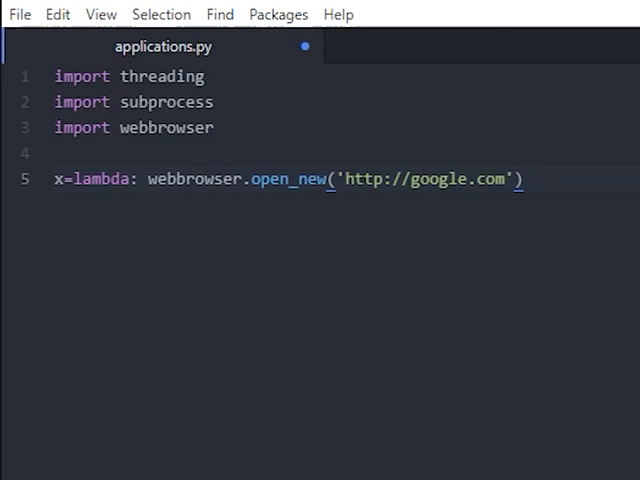
key("Enter")
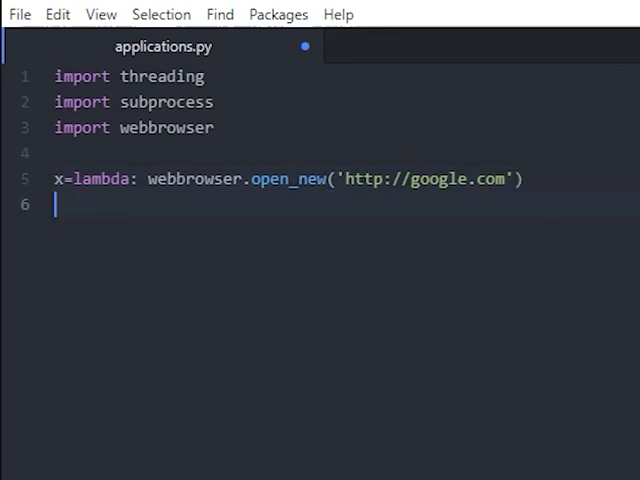
type("t=threading.Thread(target=x)")
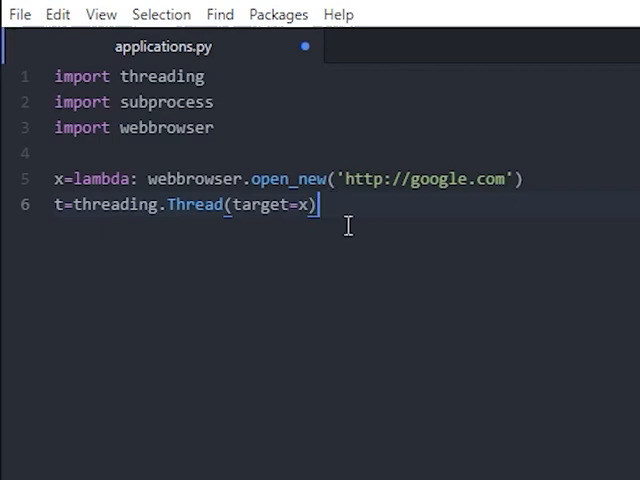
key("Enter")
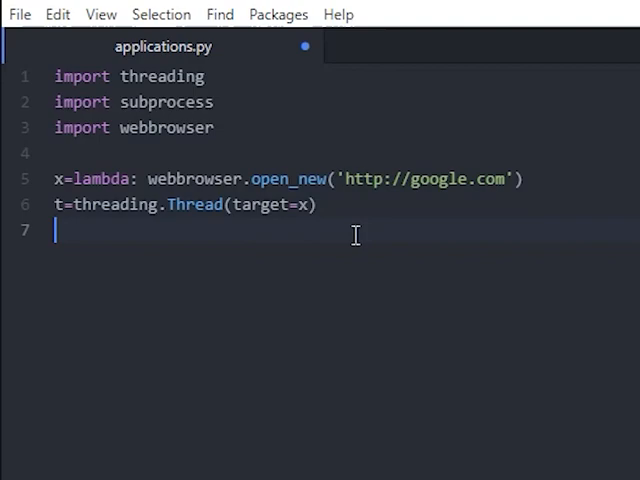
type("t.start()")
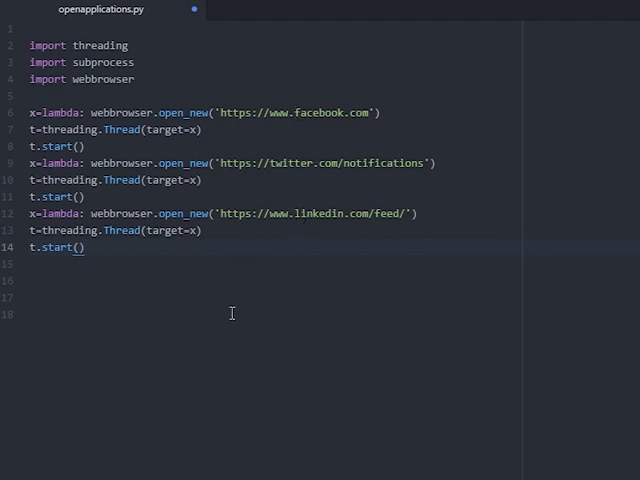
mouse_move(159, 311)
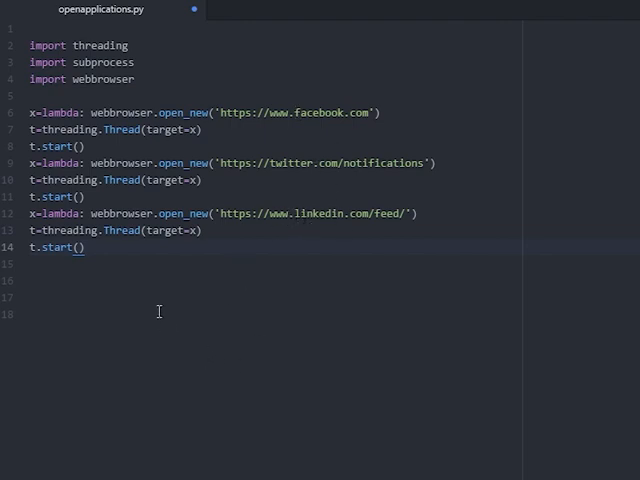
mouse_move(205, 257)
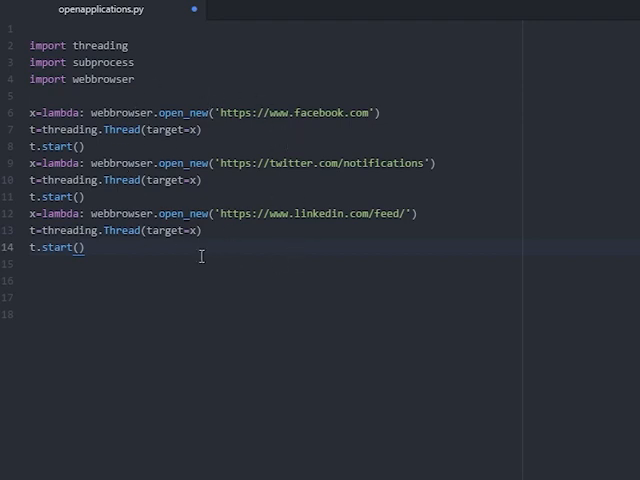
mouse_move(310, 163)
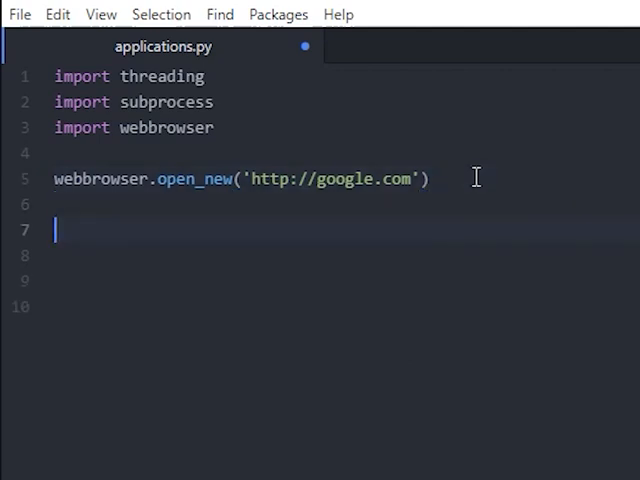
Step: Add subprocess.Popen lines launching calc.exe, notepad.exe and write.exe from C:\Windows\System32
type("subprocess.Popen('C:\\\\Windows\\\\System32\\\\calc.exe')")
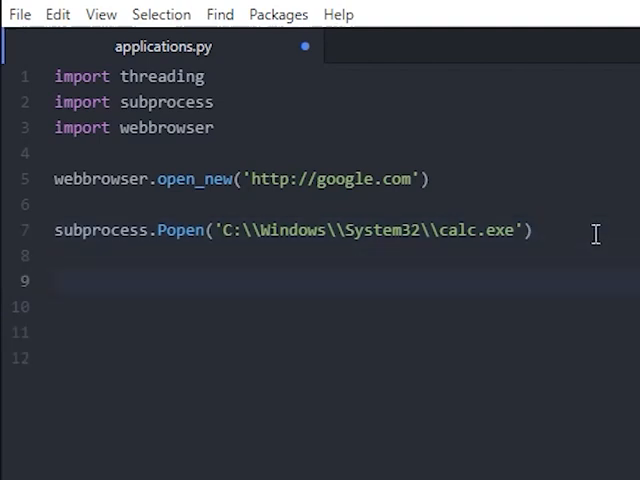
type("subprocess.Popen('C:\\\\Windows\\\\System32\\\\notepad.exe')")
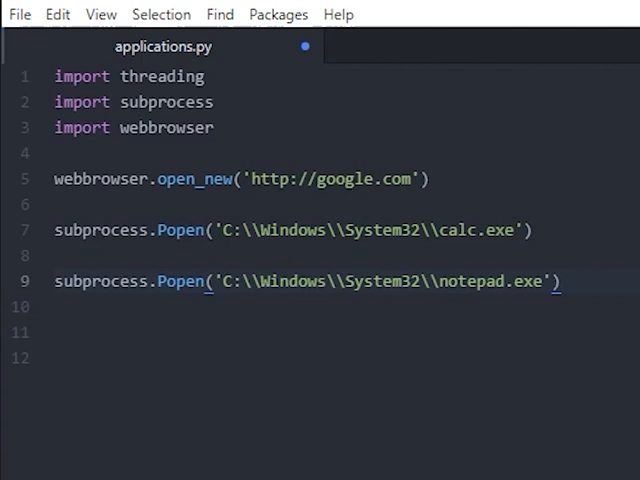
left_click(563, 281)
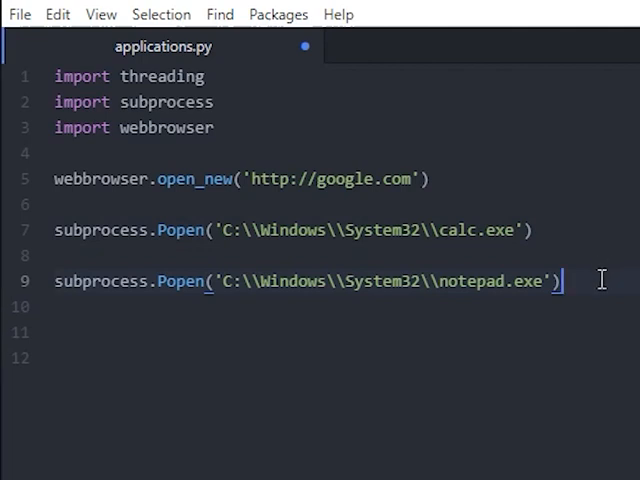
type("subprocess.Popen('C:\\\\Windows\\\\System32\\\\write.exe')")
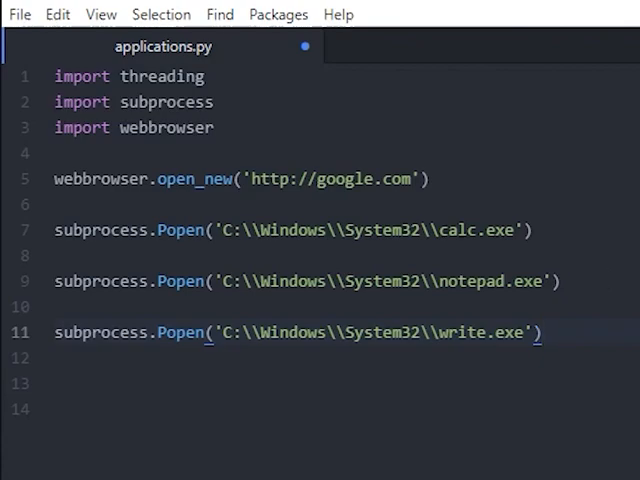